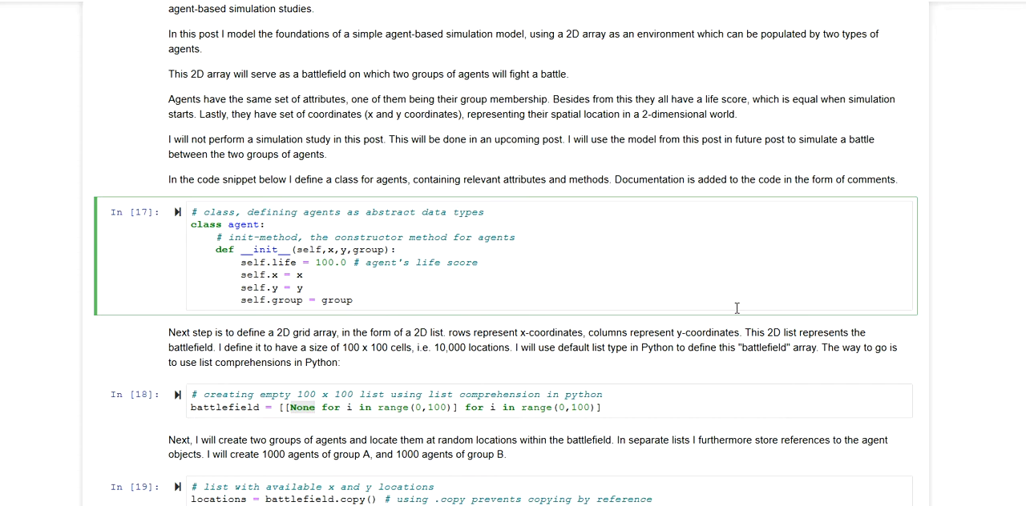
{"action": "left_click", "coordinate": [355, 300]}
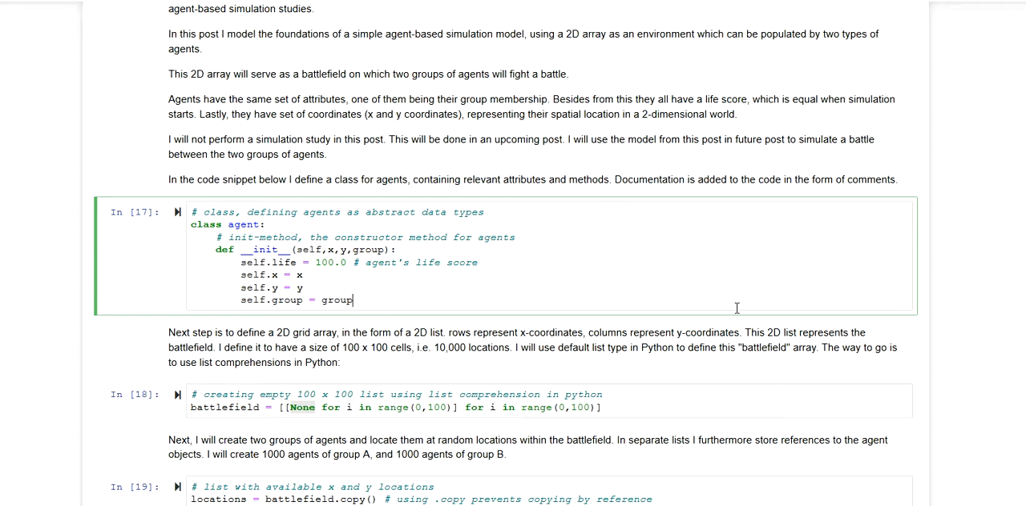
{"action": "mouse_move", "coordinate": [683, 320]}
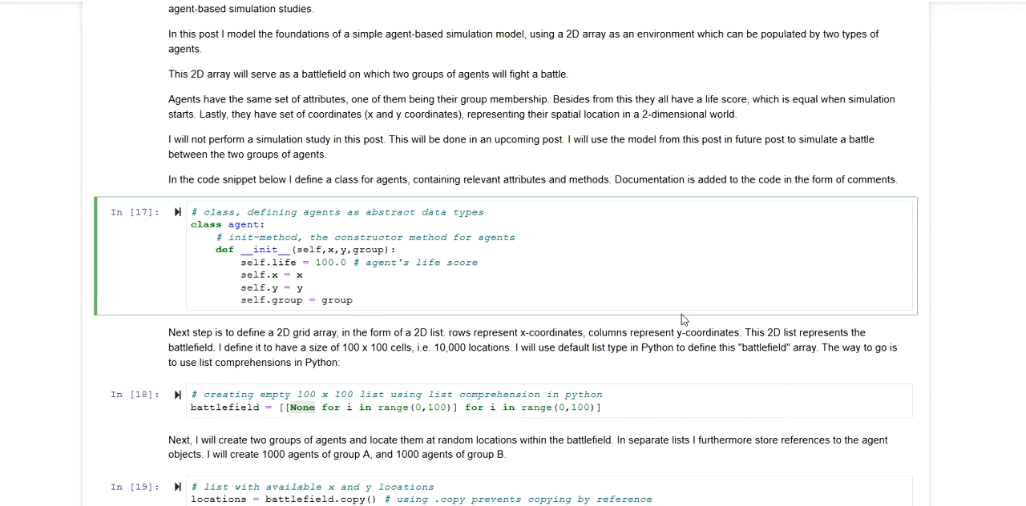
{"action": "left_click", "coordinate": [356, 300]}
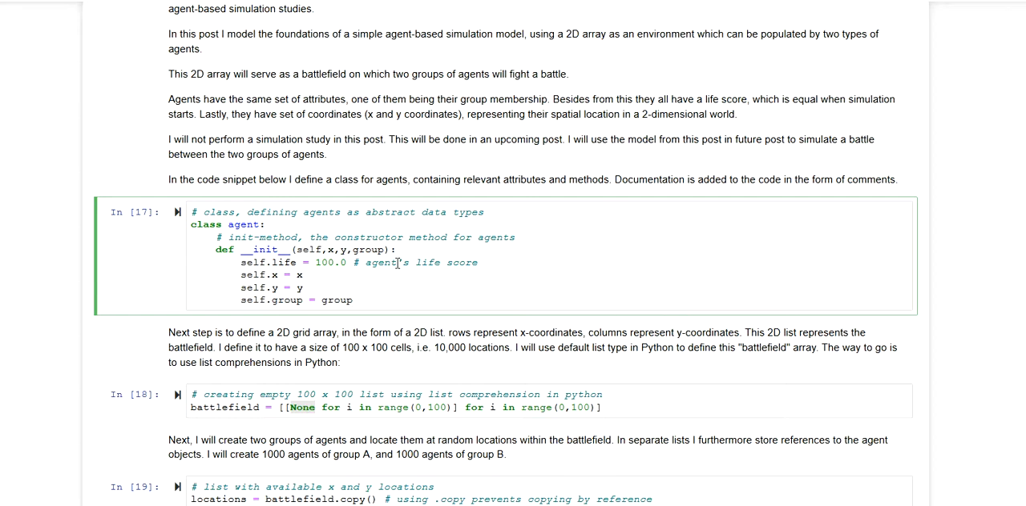
{"action": "mouse_move", "coordinate": [208, 224]}
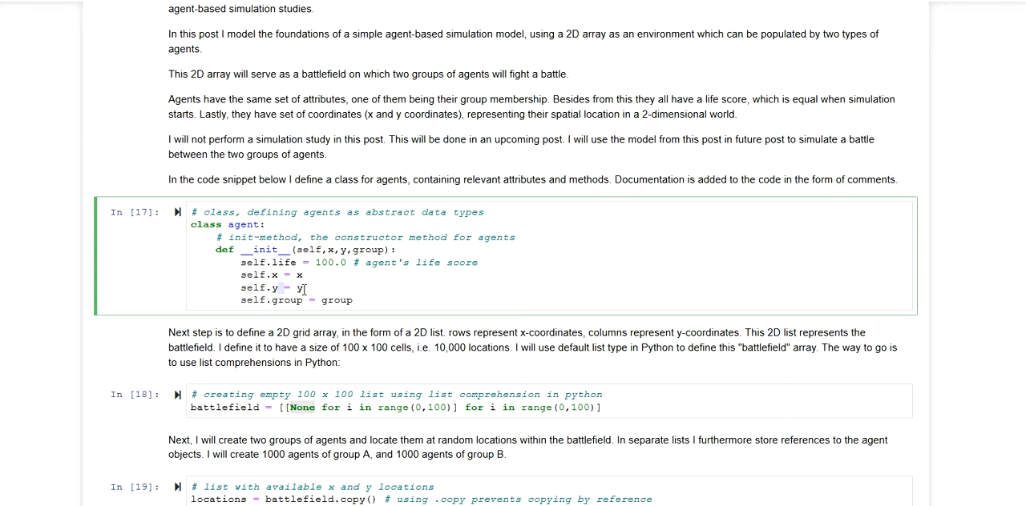
{"action": "mouse_move", "coordinate": [314, 289]}
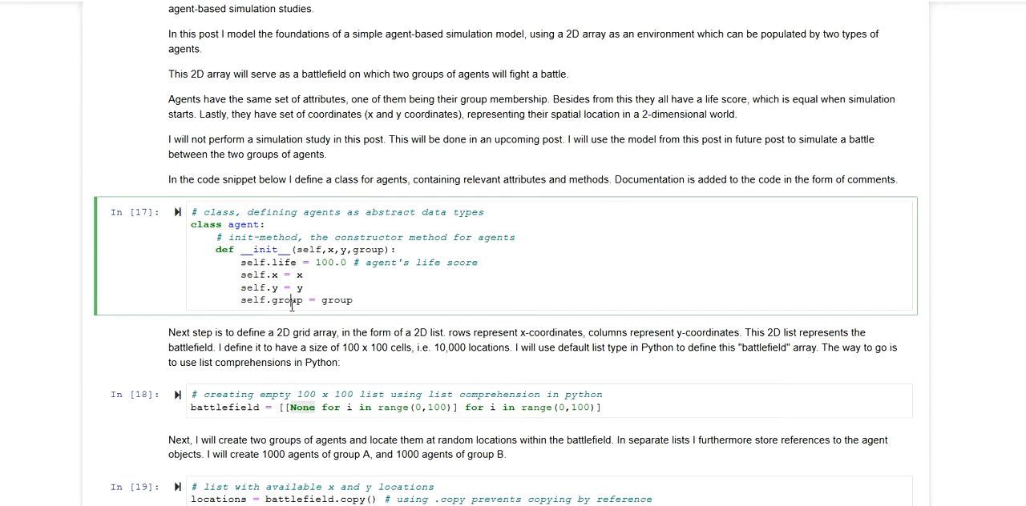
{"action": "scroll", "scroll_direction": "down", "scroll_amount": 3}
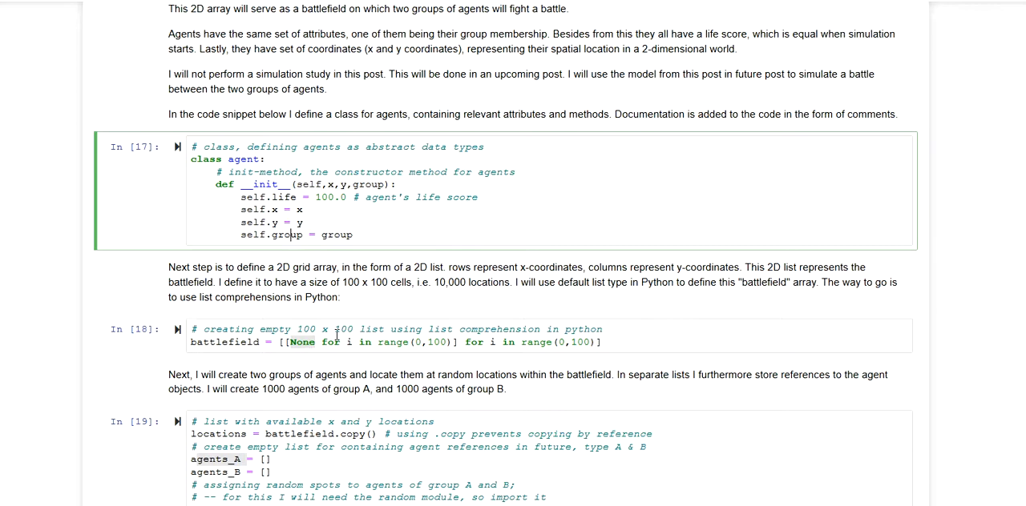
{"action": "left_click", "coordinate": [393, 335]}
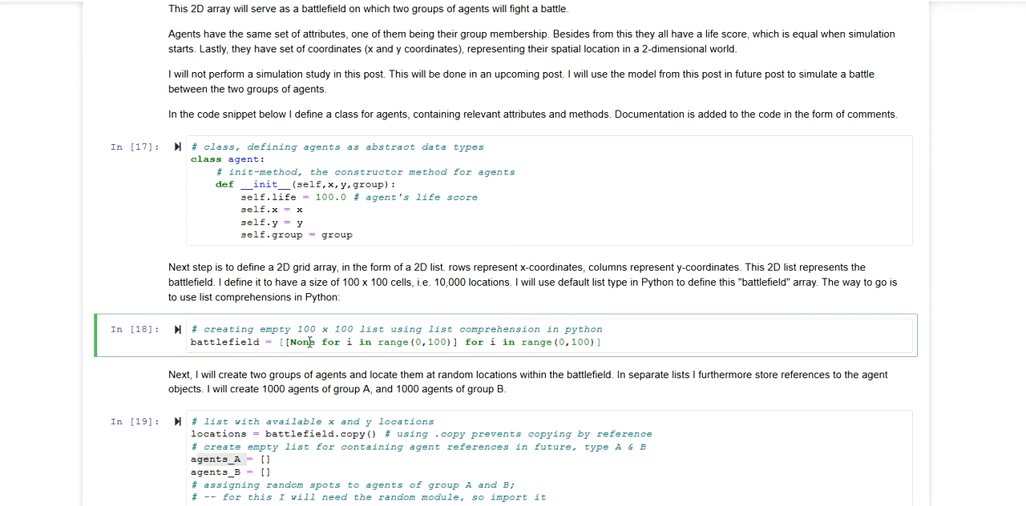
{"action": "mouse_move", "coordinate": [318, 331]}
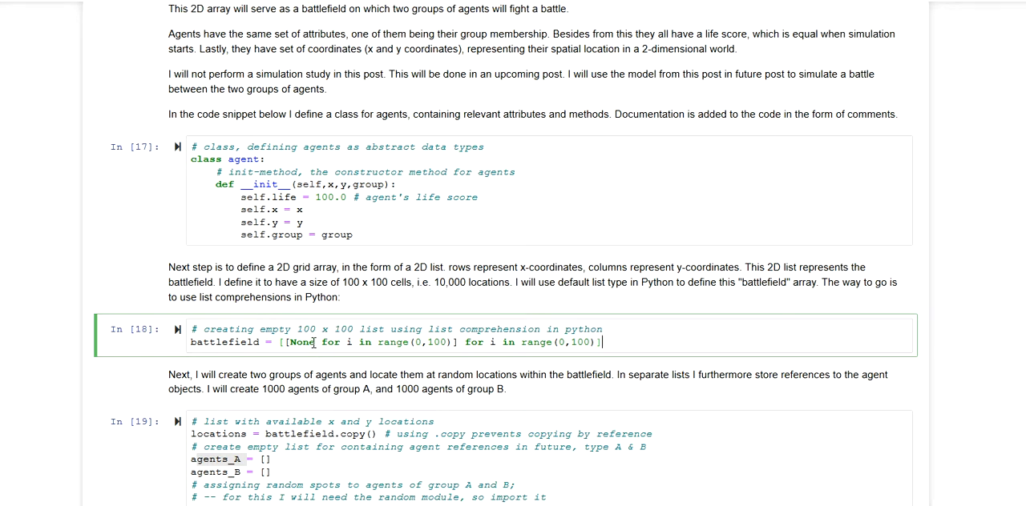
{"action": "scroll", "scroll_direction": "down", "scroll_amount": 3}
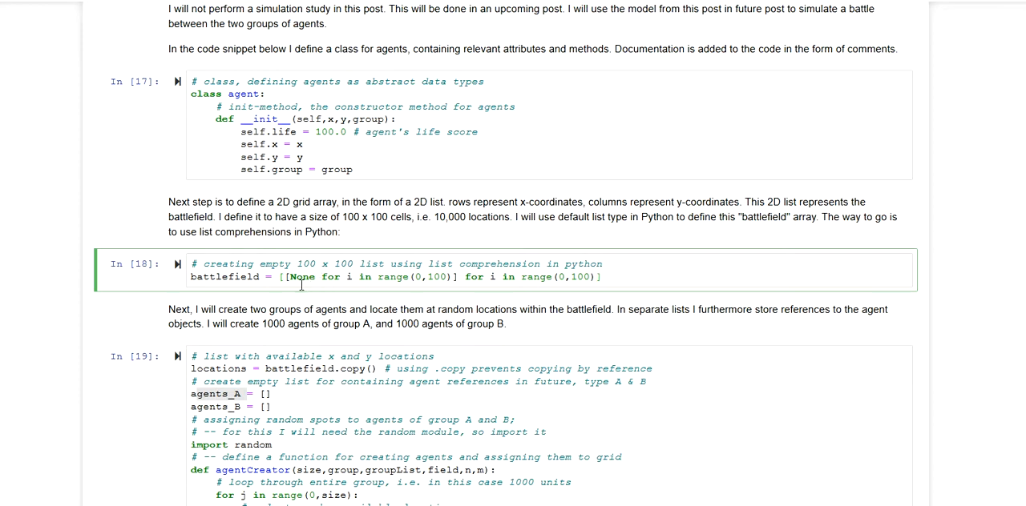
{"action": "mouse_move", "coordinate": [305, 310]}
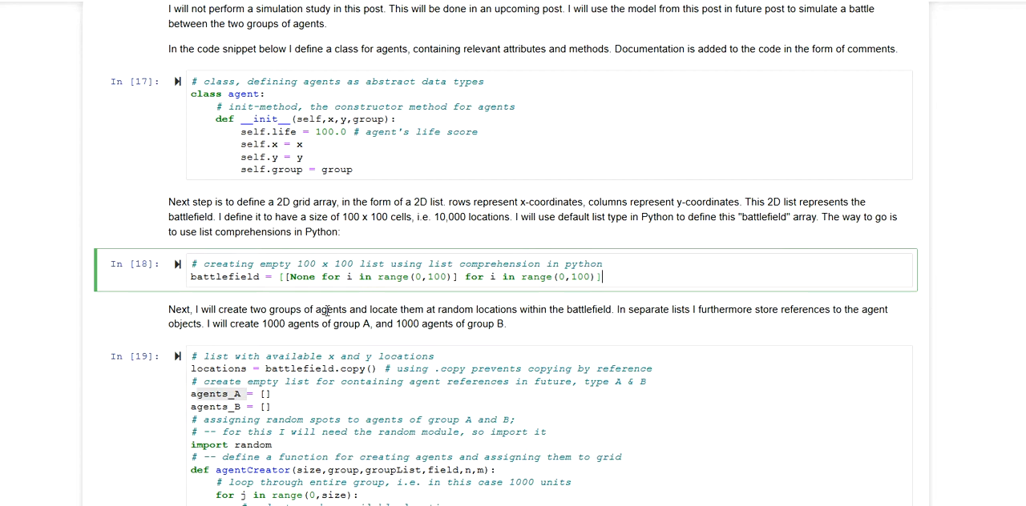
{"action": "mouse_move", "coordinate": [370, 309]}
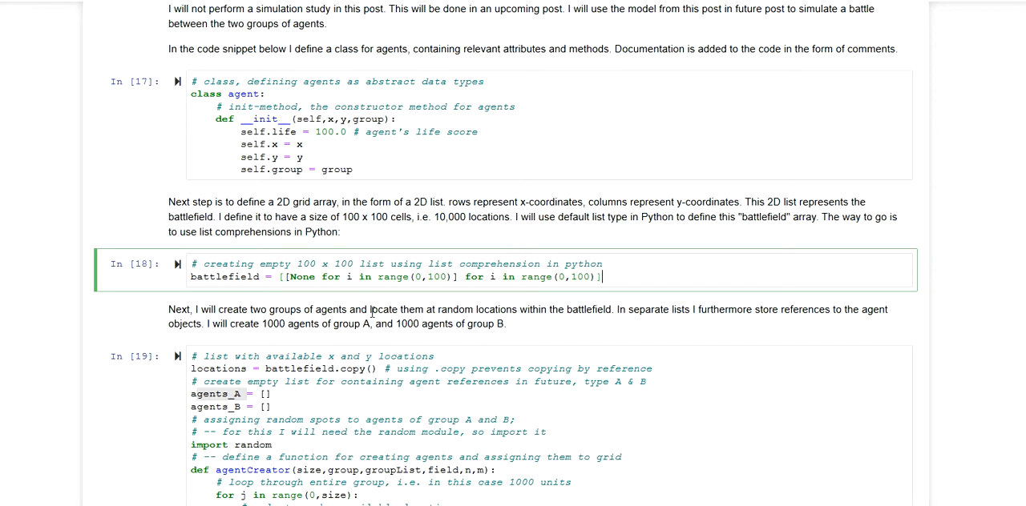
{"action": "scroll", "scroll_direction": "down", "scroll_amount": 3}
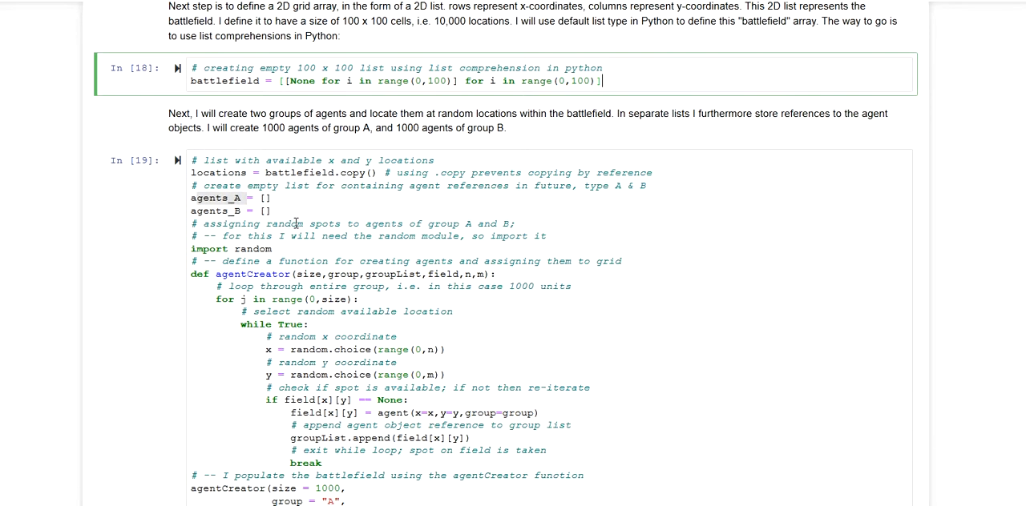
{"action": "scroll", "scroll_direction": "down", "scroll_amount": 3}
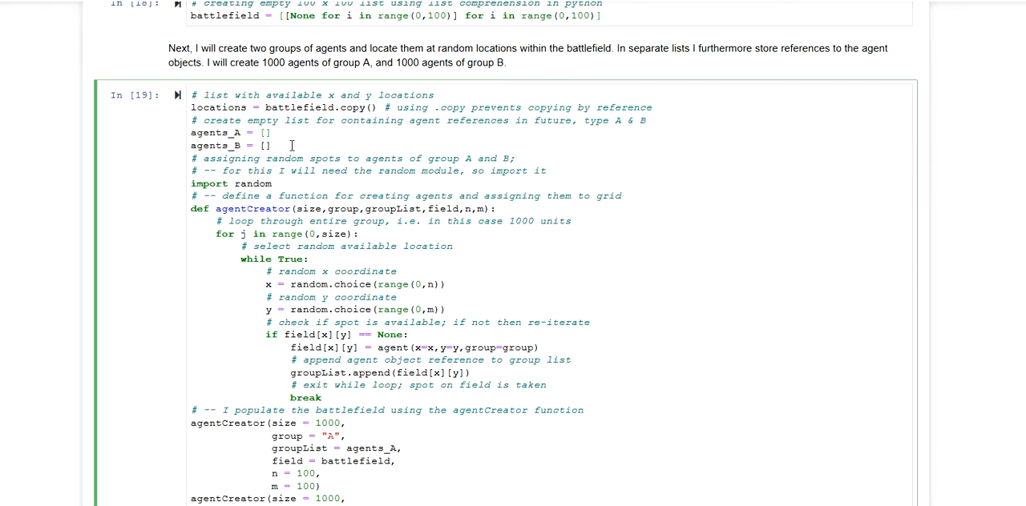
{"action": "mouse_move", "coordinate": [277, 133]}
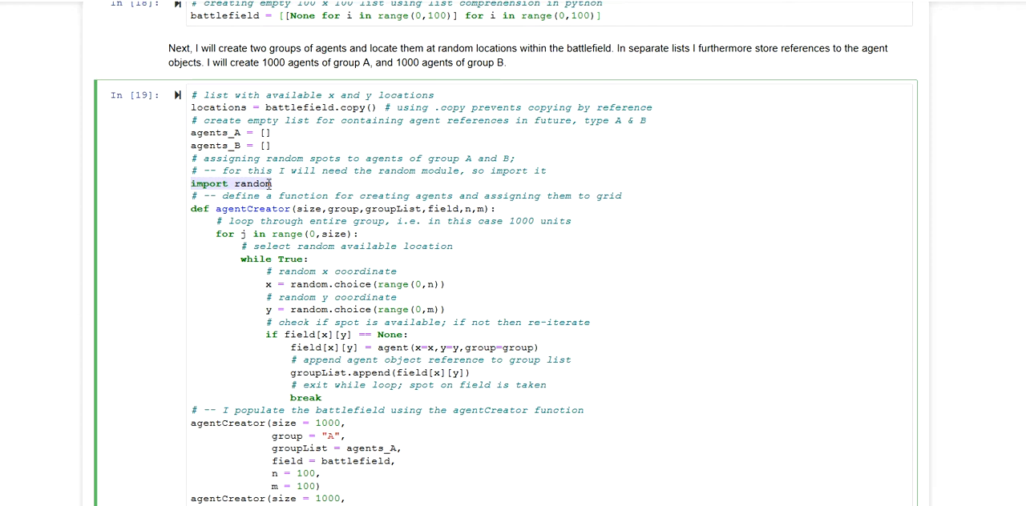
{"action": "mouse_move", "coordinate": [232, 209]}
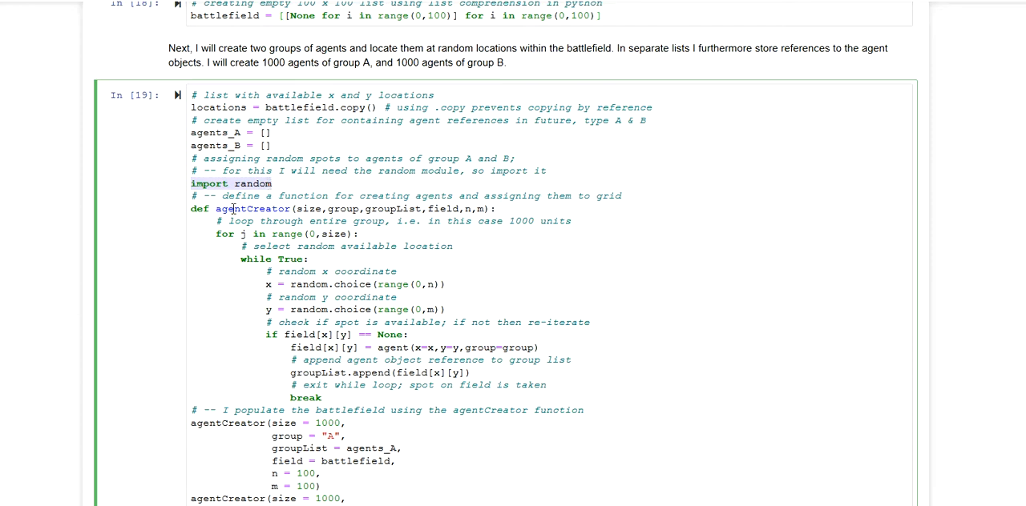
{"action": "left_click_drag", "start_coordinate": [193, 208], "coordinate": [321, 398]}
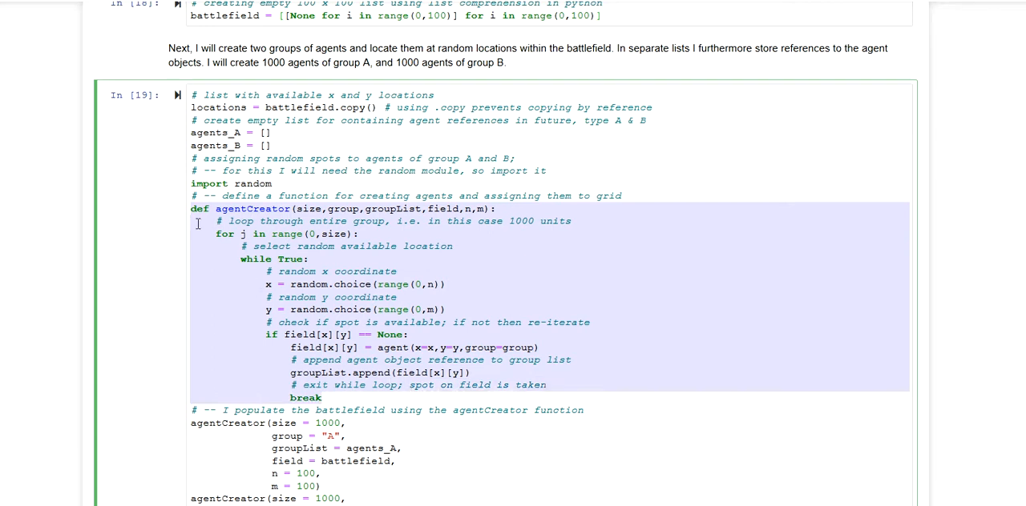
{"action": "mouse_move", "coordinate": [301, 208]}
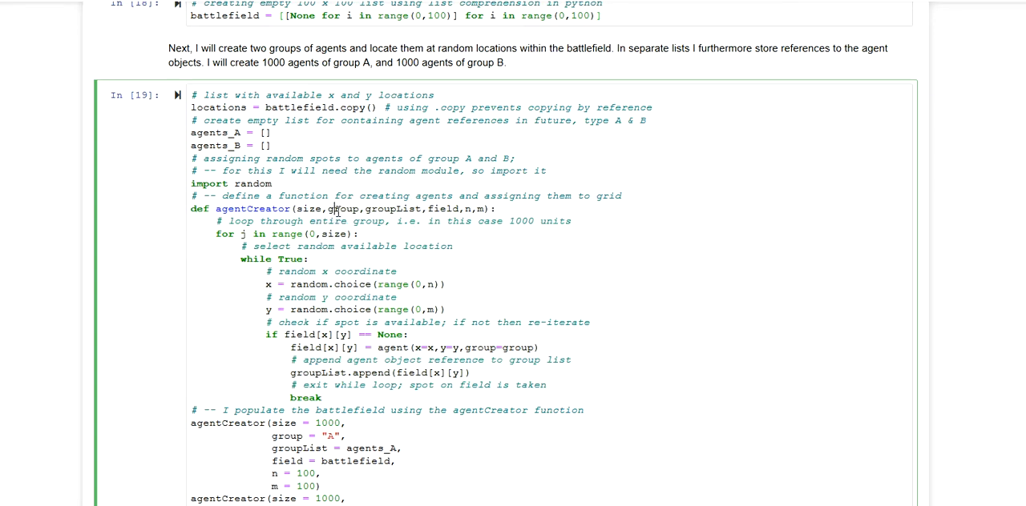
{"action": "double_click", "coordinate": [343, 208]}
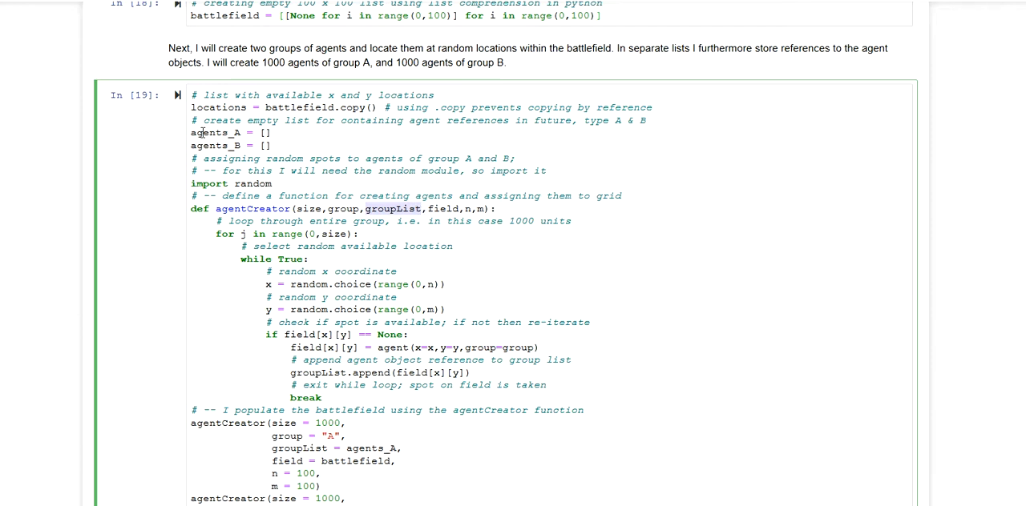
{"action": "mouse_move", "coordinate": [408, 226]}
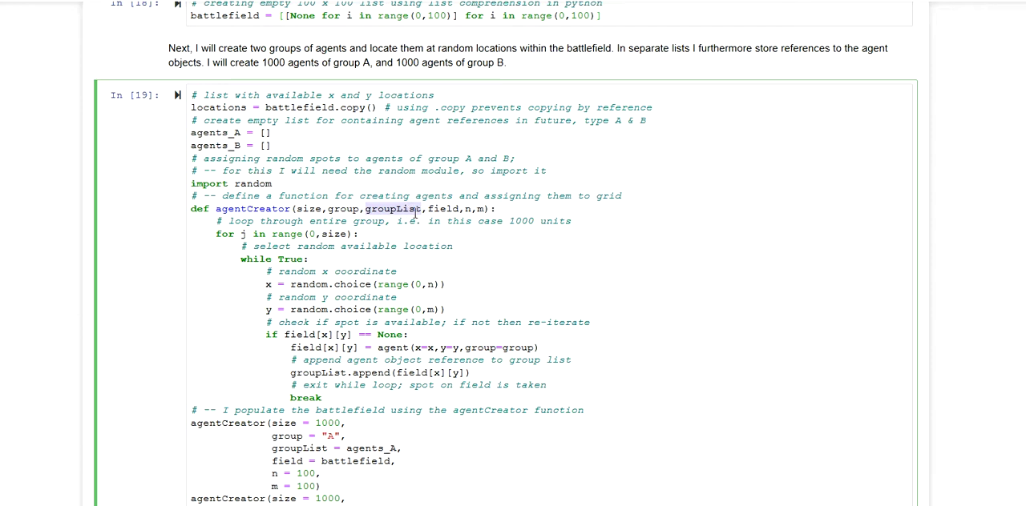
{"action": "mouse_move", "coordinate": [282, 309]}
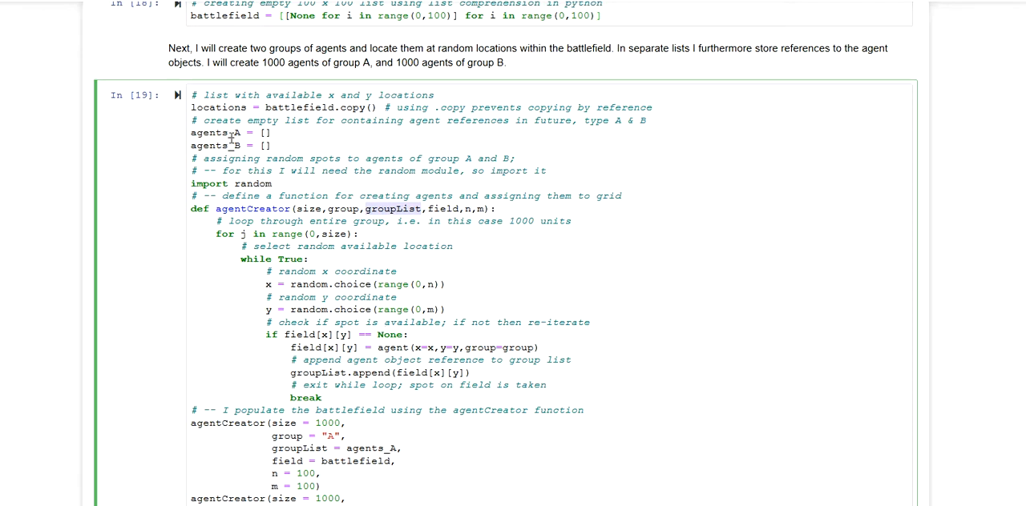
{"action": "mouse_move", "coordinate": [278, 164]}
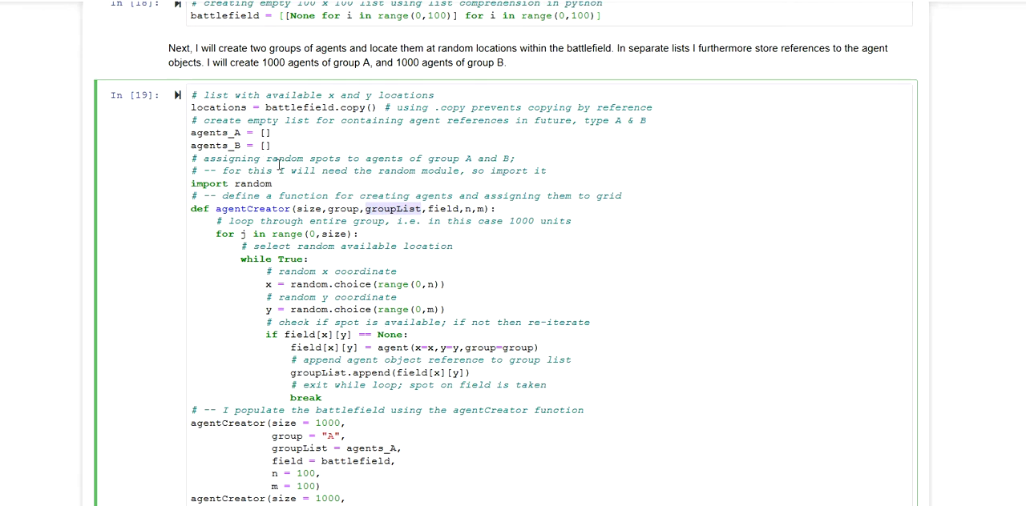
{"action": "mouse_move", "coordinate": [329, 287]}
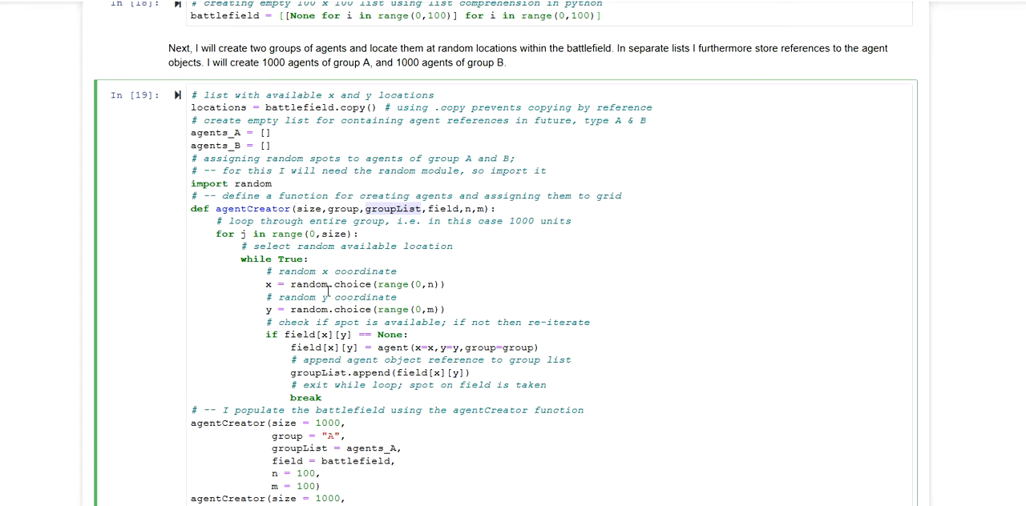
{"action": "mouse_move", "coordinate": [445, 212]}
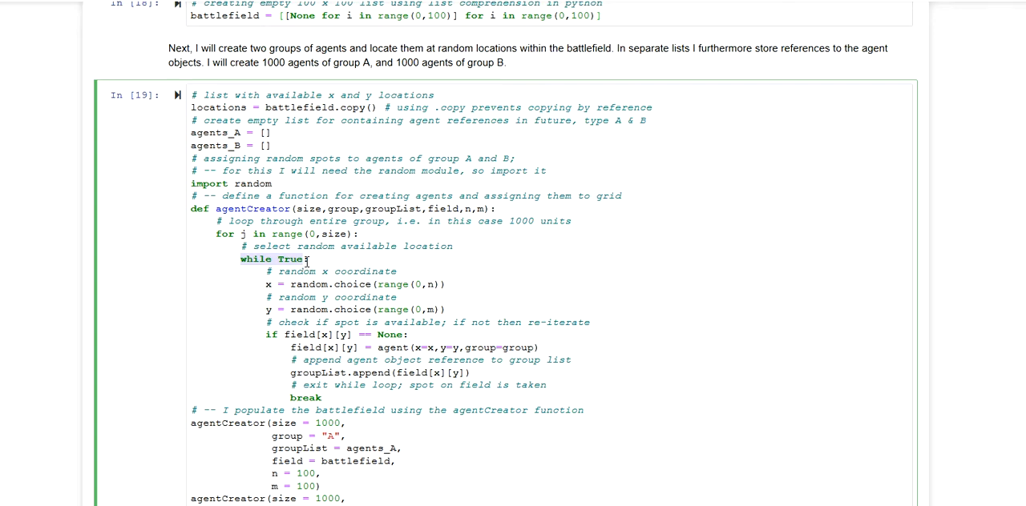
{"action": "mouse_move", "coordinate": [316, 278]}
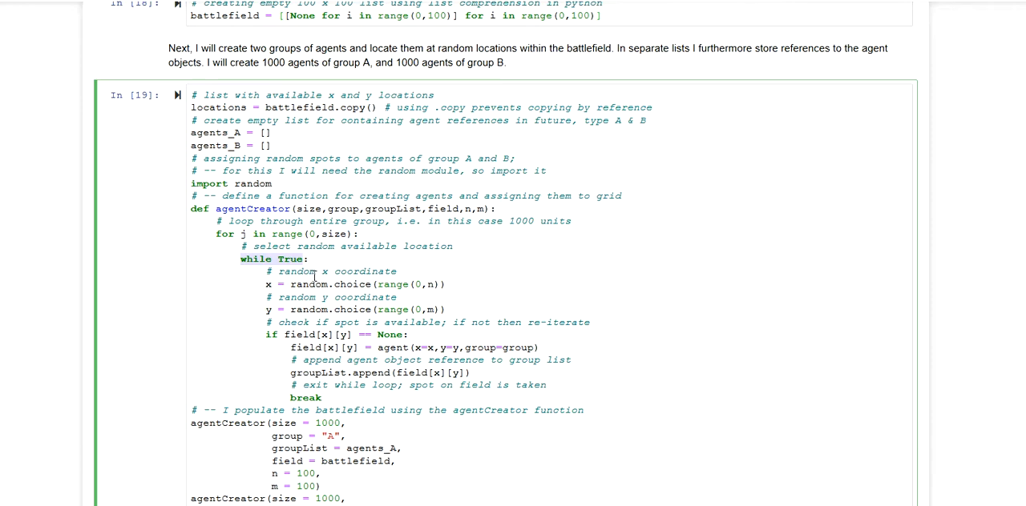
{"action": "mouse_move", "coordinate": [353, 386]}
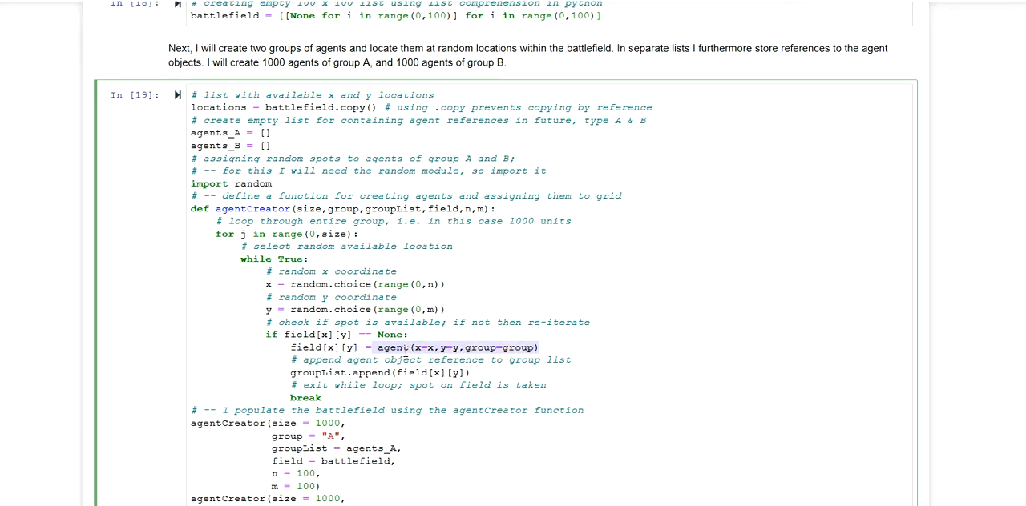
{"action": "mouse_move", "coordinate": [356, 373]}
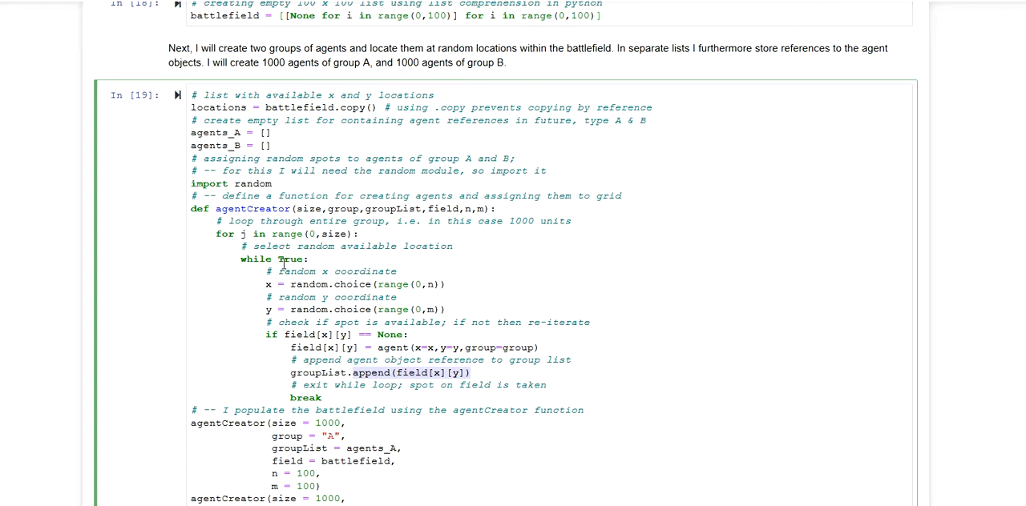
{"action": "mouse_move", "coordinate": [296, 246]}
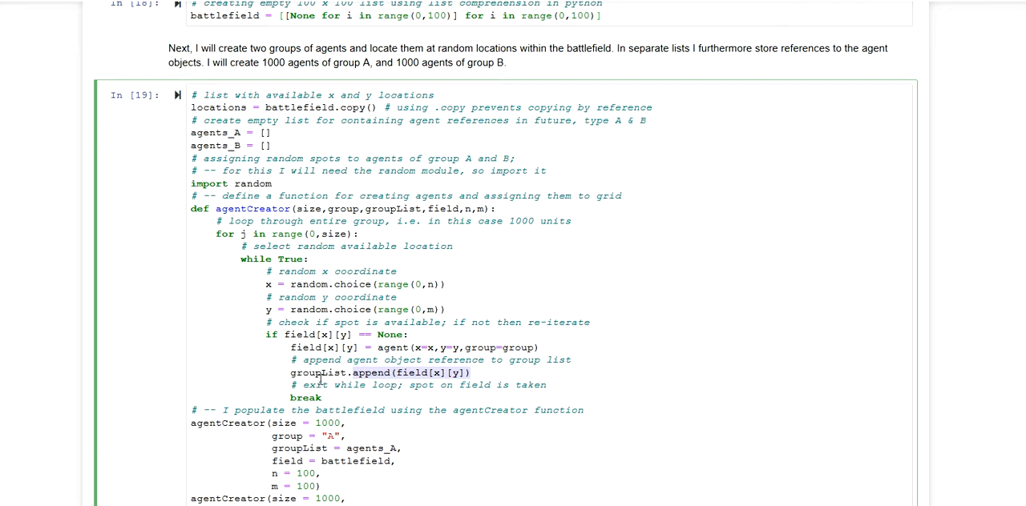
{"action": "mouse_move", "coordinate": [250, 210]}
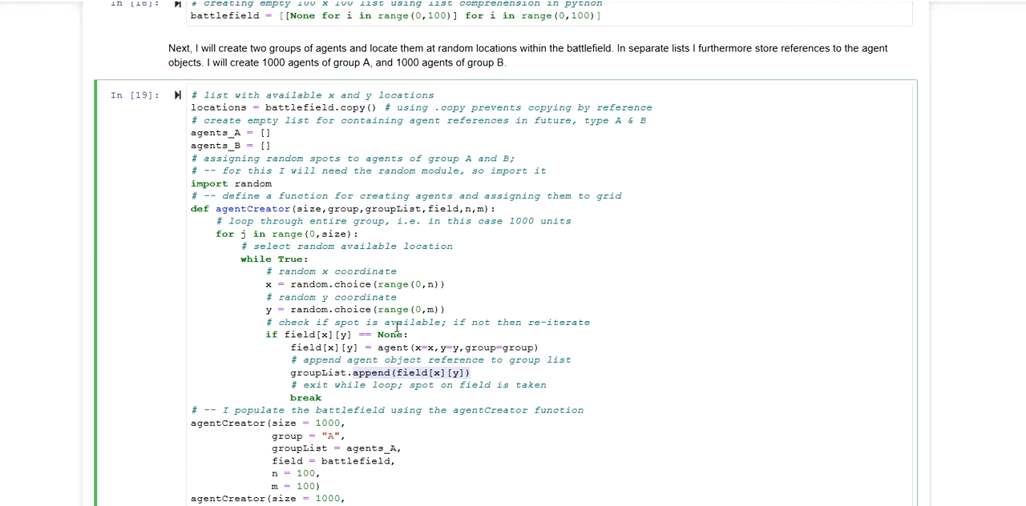
{"action": "scroll", "scroll_direction": "down", "scroll_amount": 3}
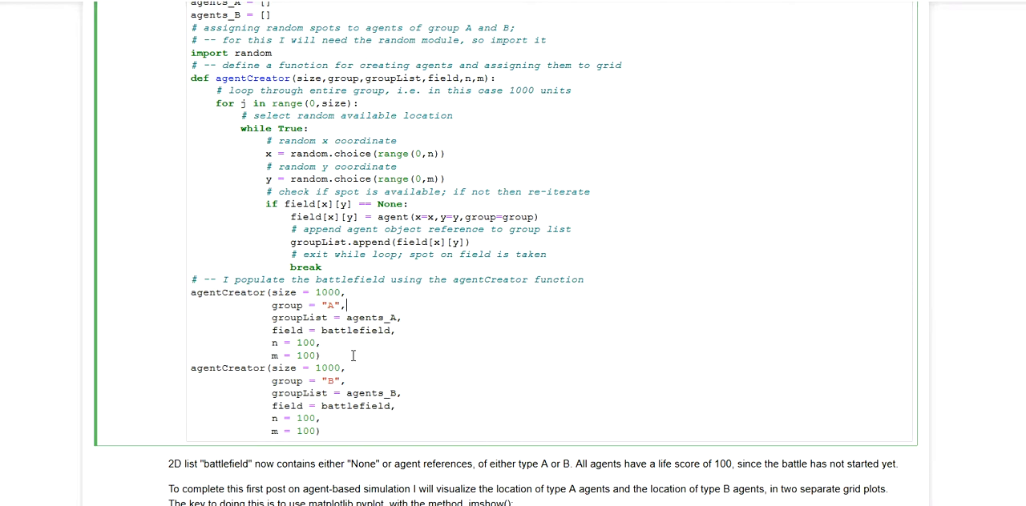
{"action": "mouse_move", "coordinate": [383, 362]}
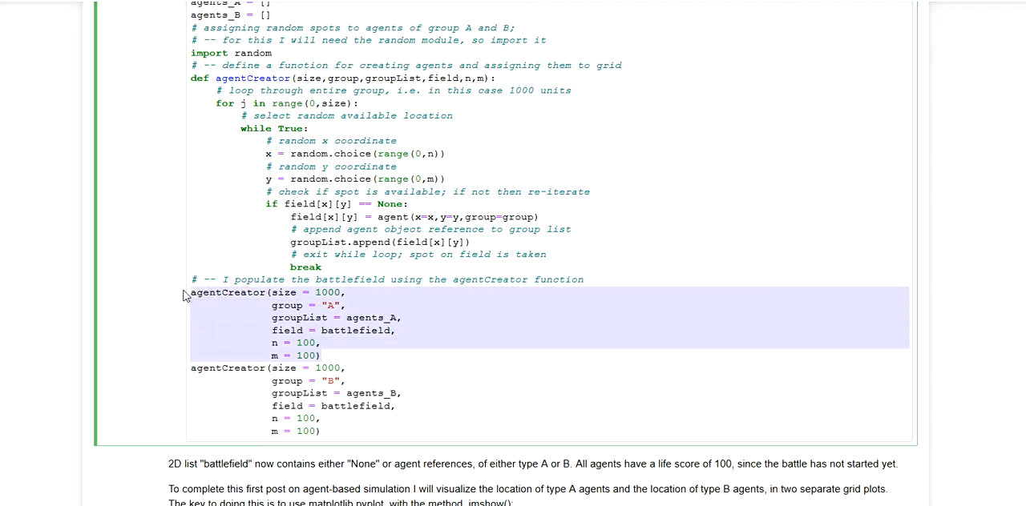
{"action": "mouse_move", "coordinate": [293, 323]}
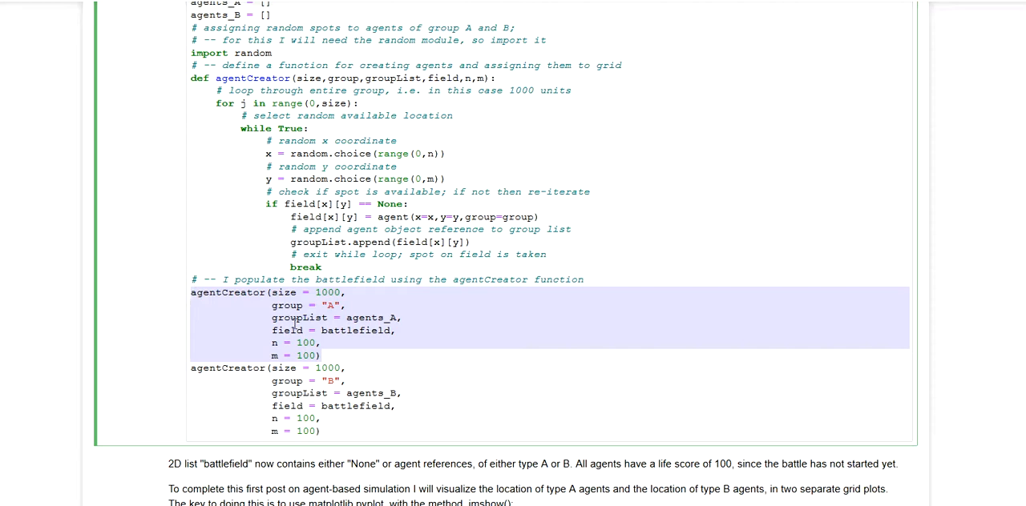
{"action": "left_click", "coordinate": [325, 292]}
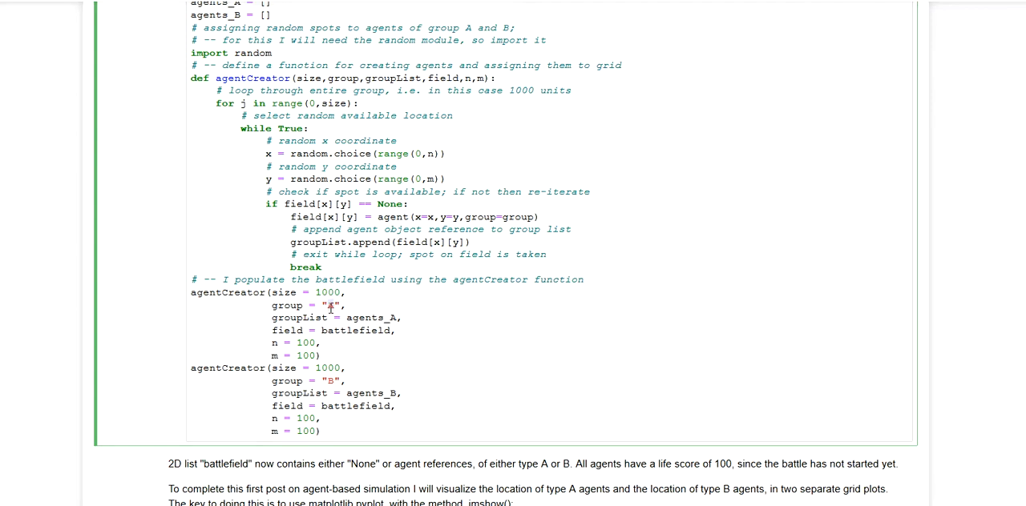
{"action": "mouse_move", "coordinate": [349, 314]}
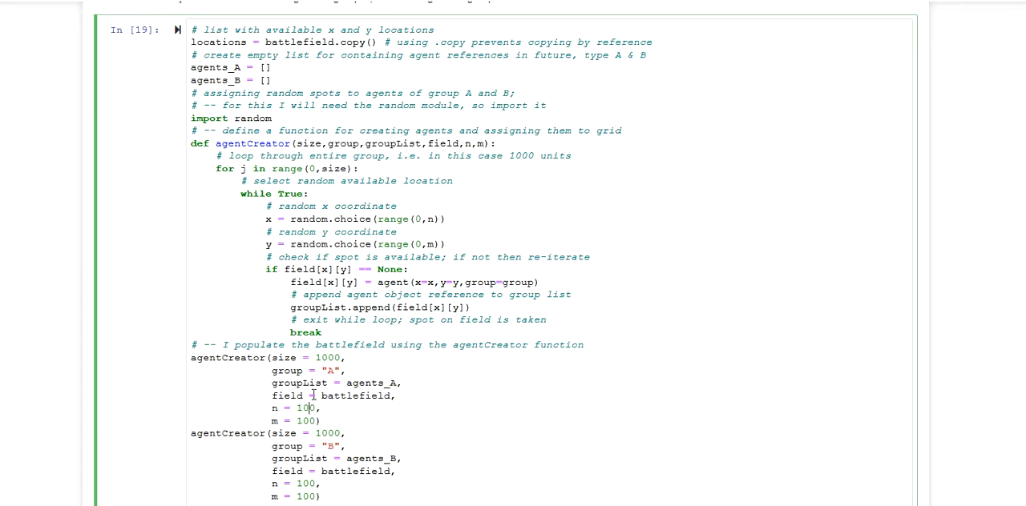
{"action": "scroll", "scroll_direction": "down", "scroll_amount": 3}
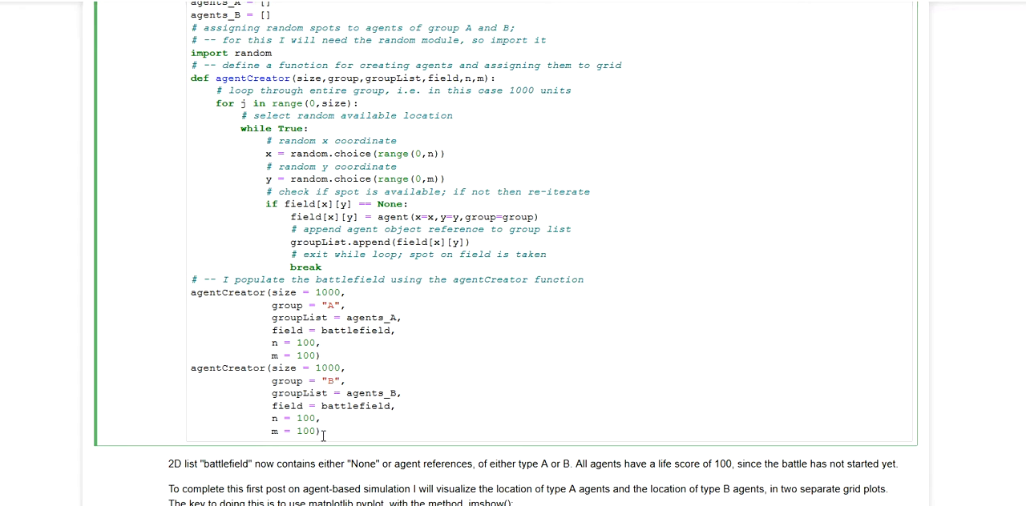
{"action": "left_click_drag", "start_coordinate": [322, 431], "coordinate": [190, 293]}
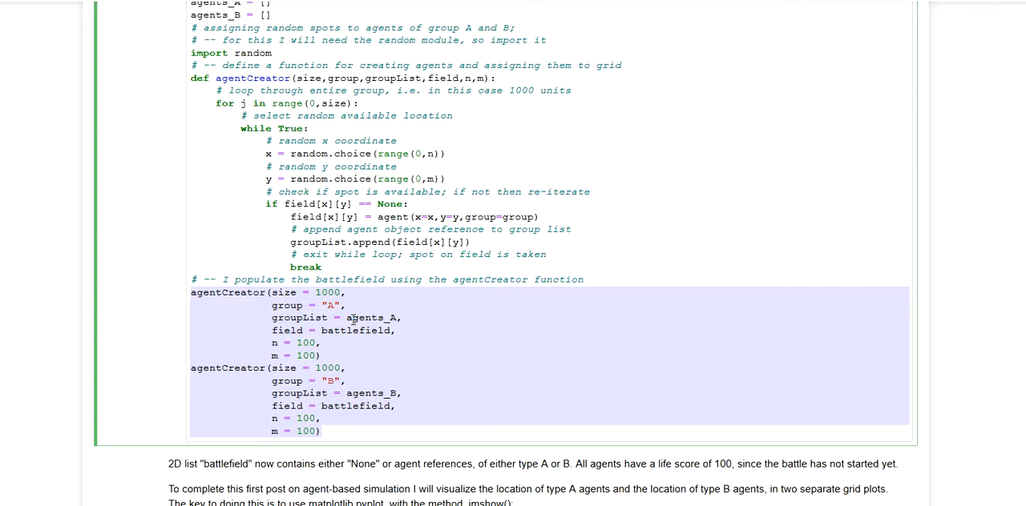
{"action": "scroll", "scroll_direction": "down", "scroll_amount": 3}
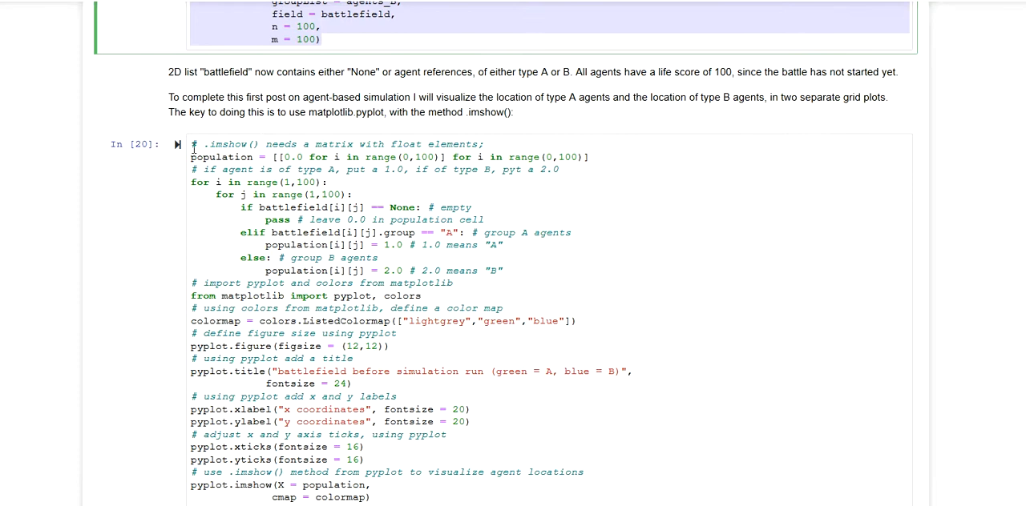
{"action": "left_click", "coordinate": [390, 498]}
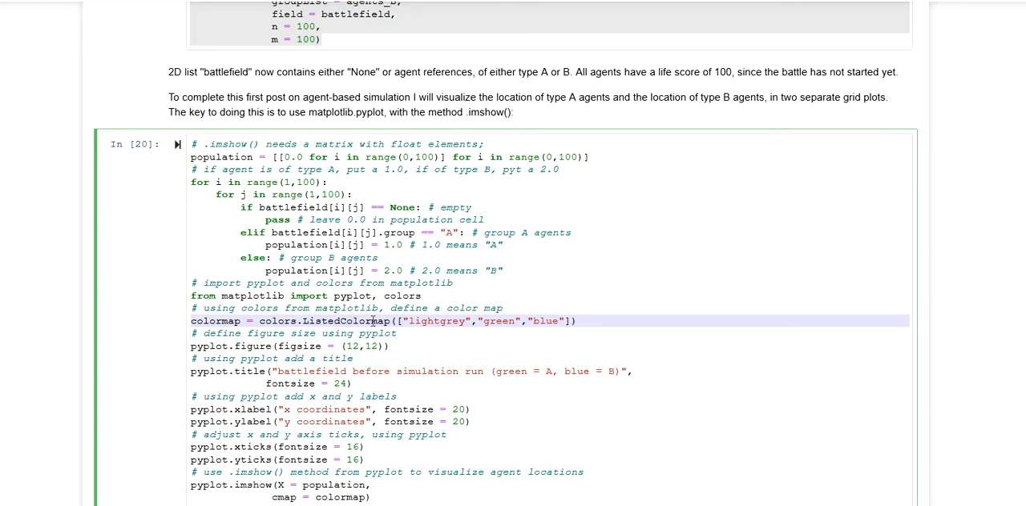
{"action": "mouse_move", "coordinate": [376, 310]}
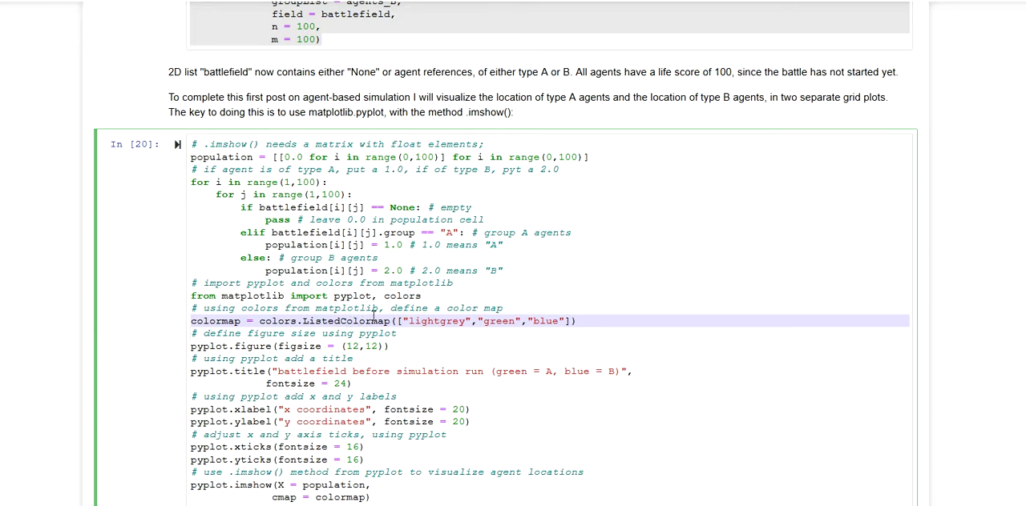
{"action": "mouse_move", "coordinate": [384, 308]}
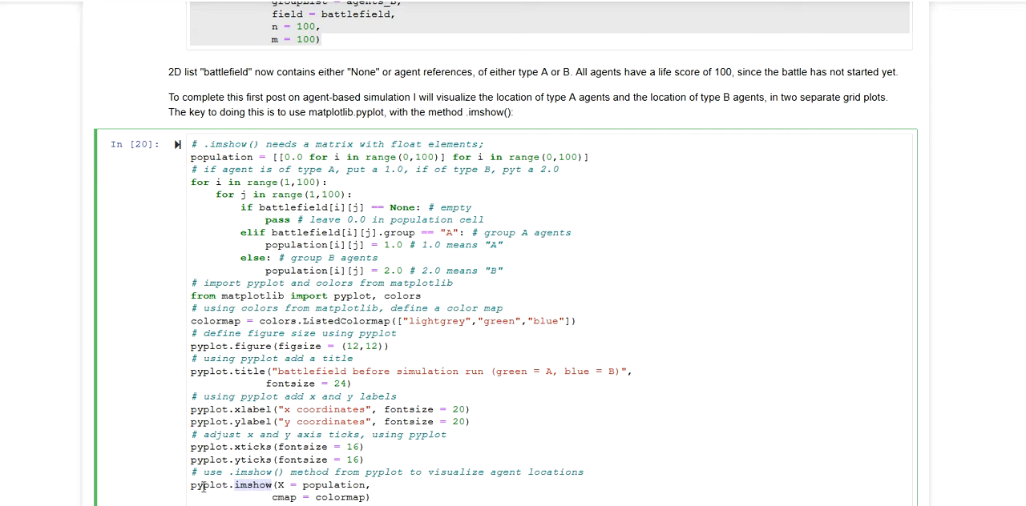
{"action": "mouse_move", "coordinate": [398, 410]}
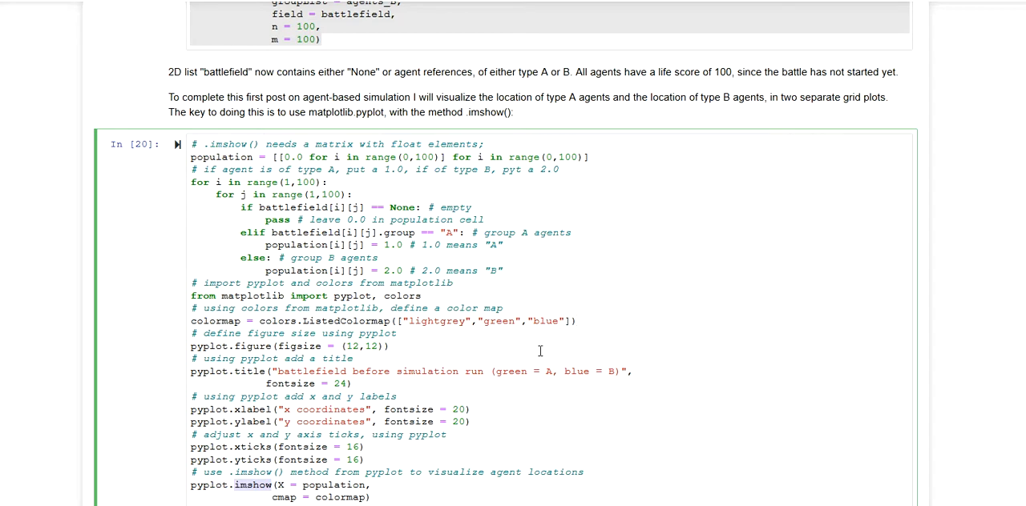
{"action": "mouse_move", "coordinate": [429, 326]}
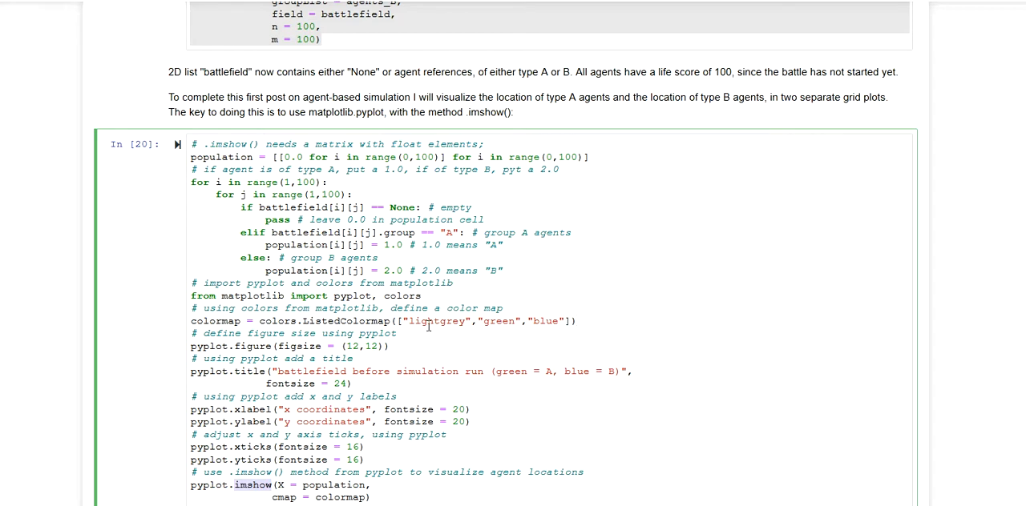
{"action": "double_click", "coordinate": [437, 321]}
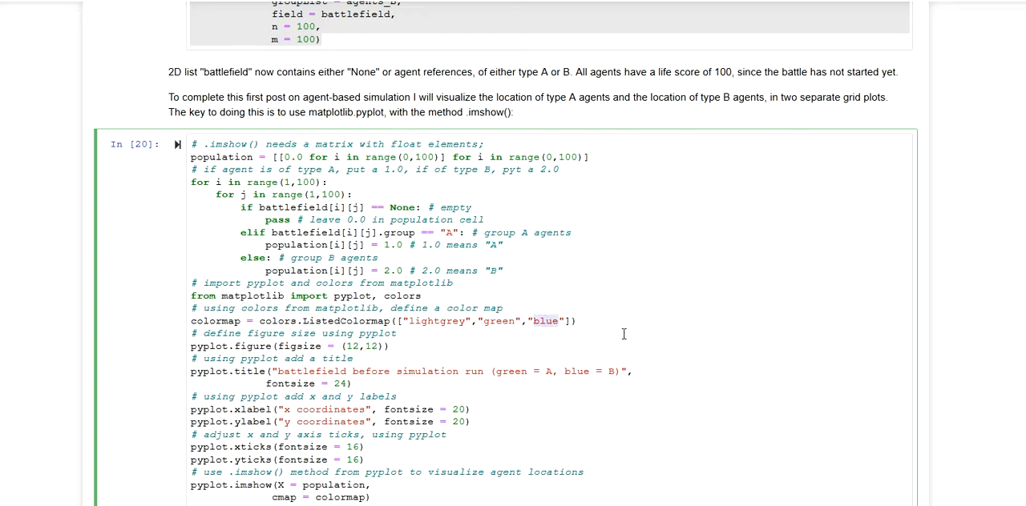
{"action": "scroll", "scroll_direction": "down", "scroll_amount": 3}
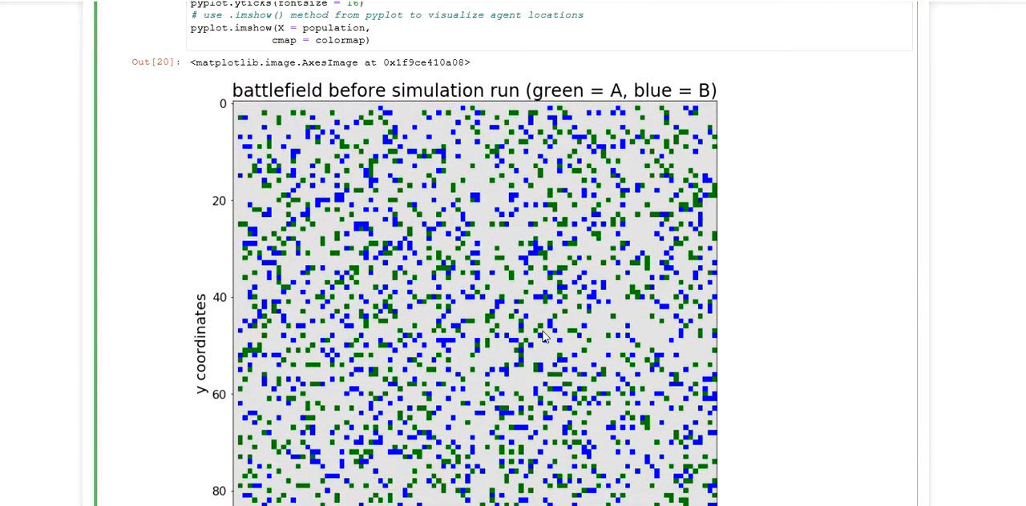
{"action": "scroll", "scroll_direction": "down", "scroll_amount": 3}
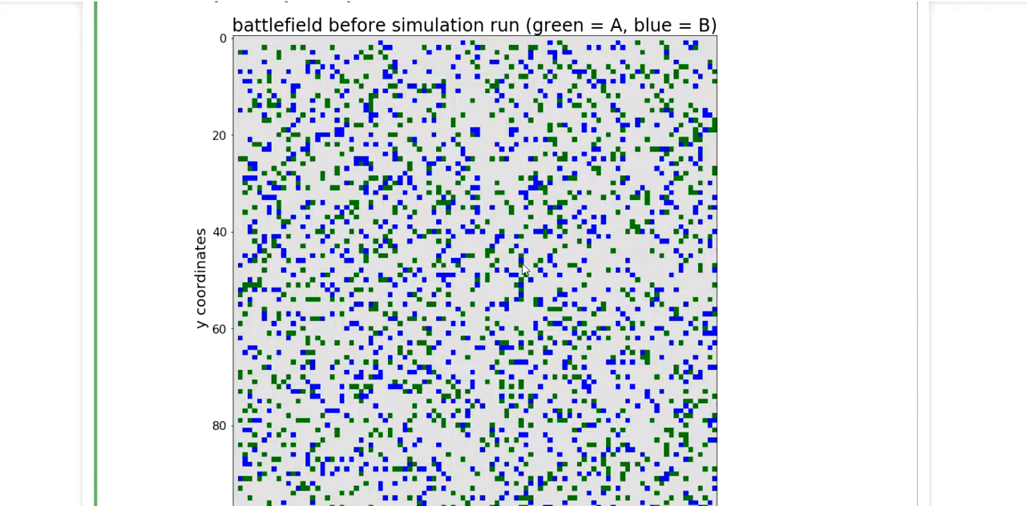
{"action": "mouse_move", "coordinate": [495, 247]}
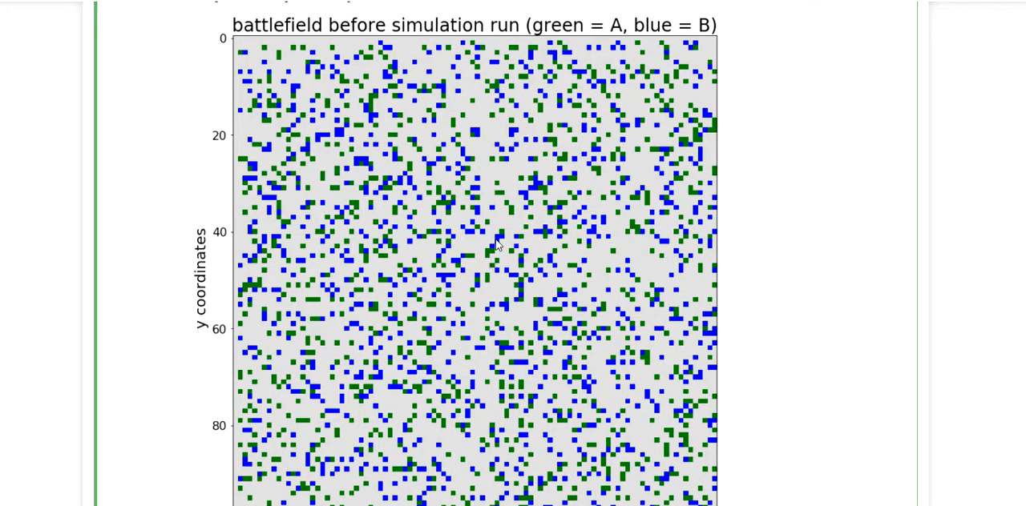
{"action": "mouse_move", "coordinate": [503, 247]}
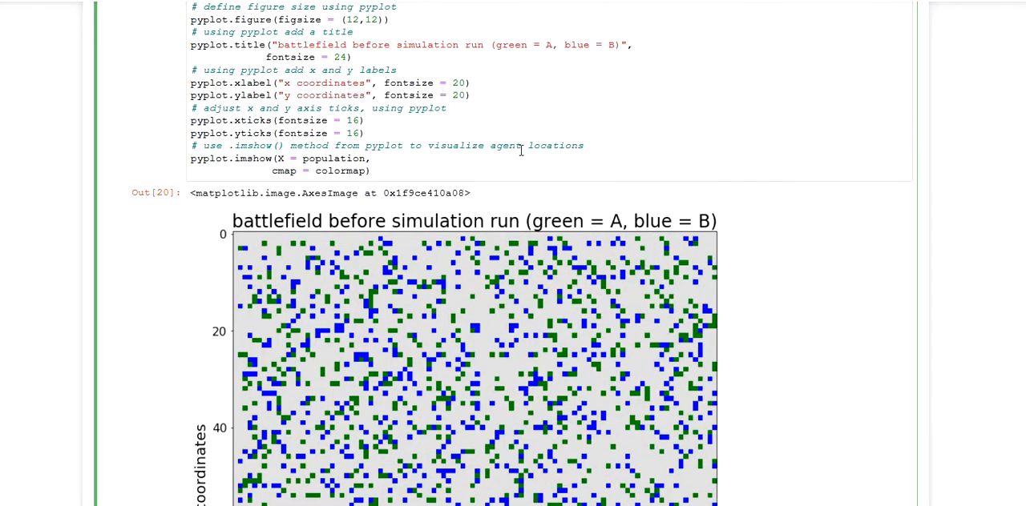
{"action": "scroll", "scroll_direction": "down", "scroll_amount": 3}
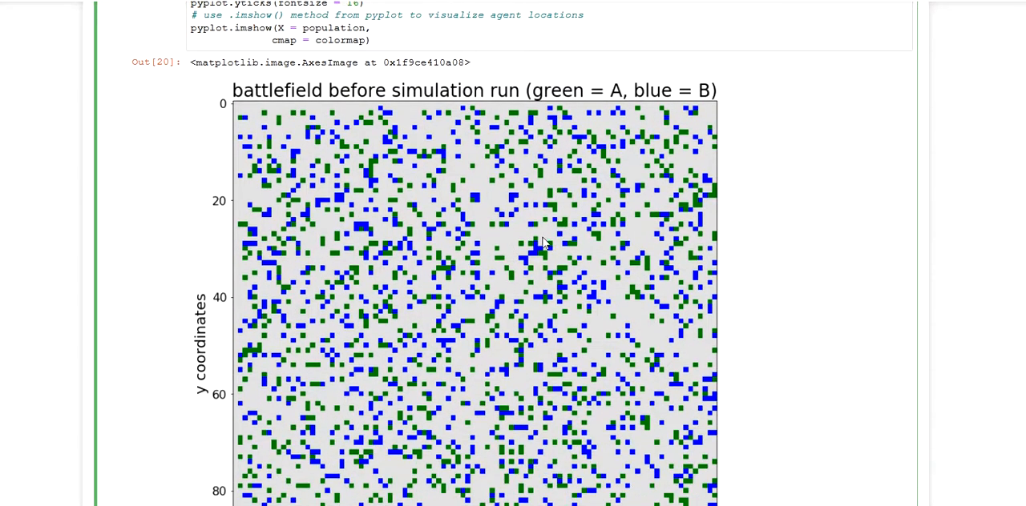
{"action": "scroll", "scroll_direction": "down", "scroll_amount": 3}
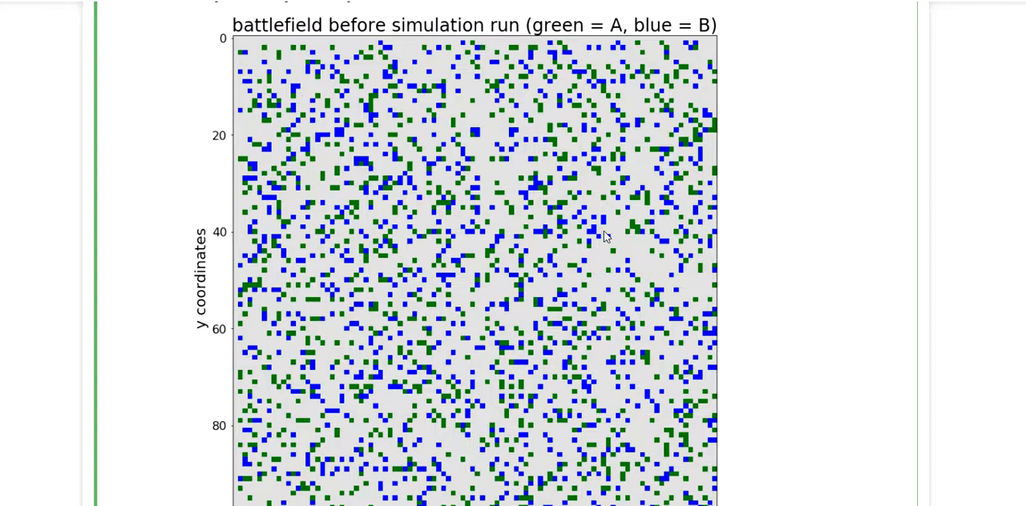
{"action": "mouse_move", "coordinate": [539, 201]}
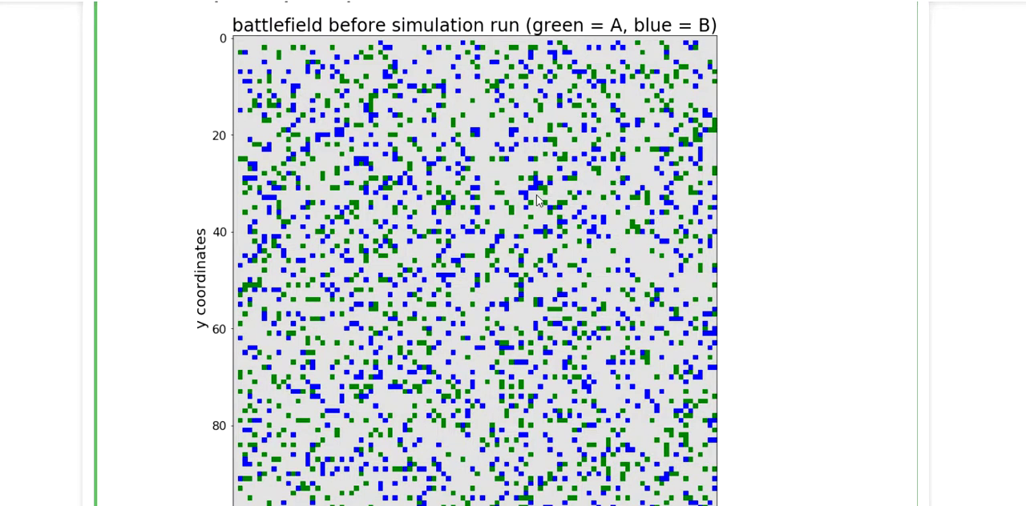
{"action": "mouse_move", "coordinate": [530, 212]}
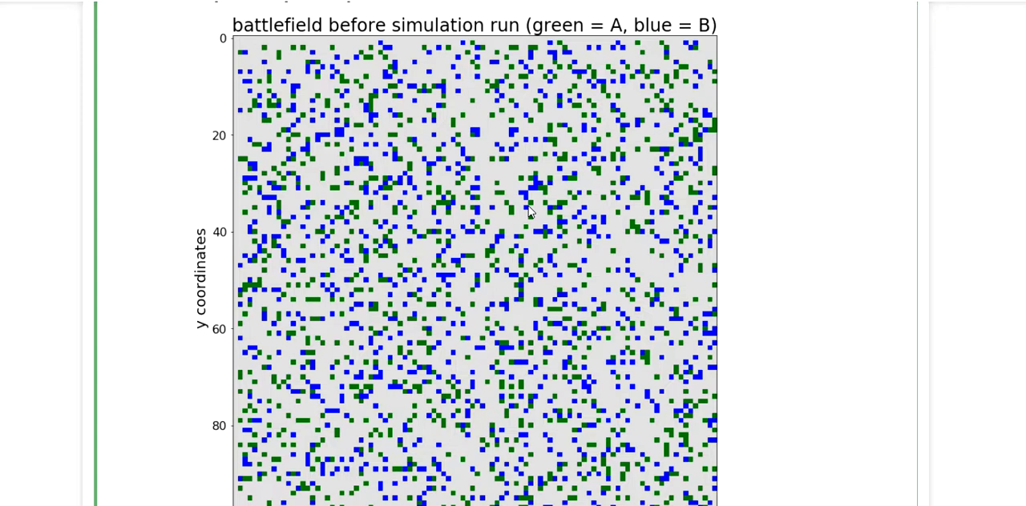
{"action": "mouse_move", "coordinate": [528, 177]}
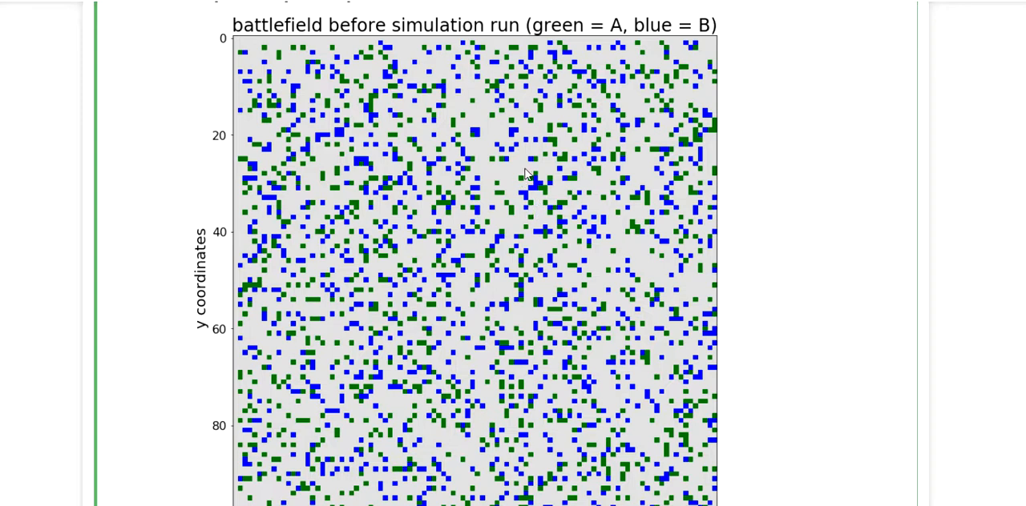
{"action": "mouse_move", "coordinate": [543, 170]}
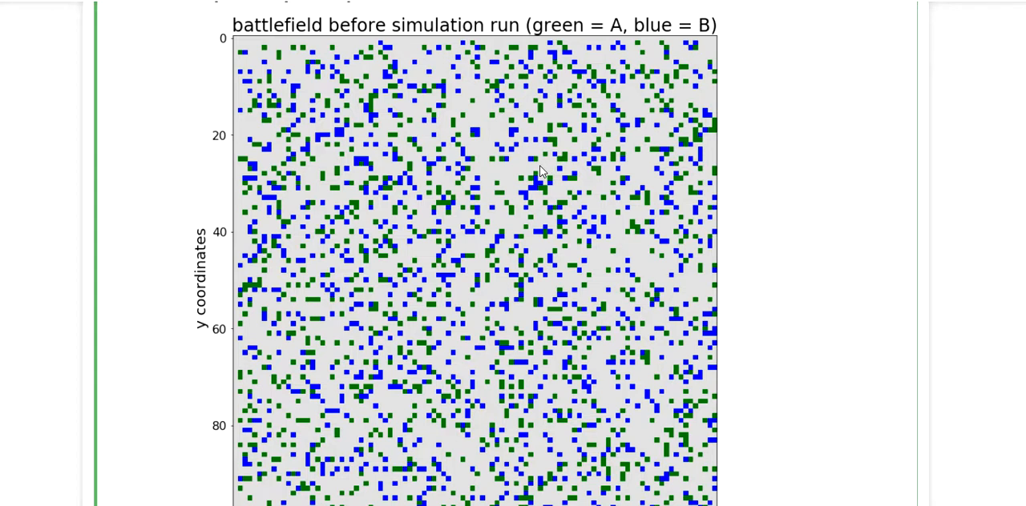
{"action": "mouse_move", "coordinate": [565, 227]}
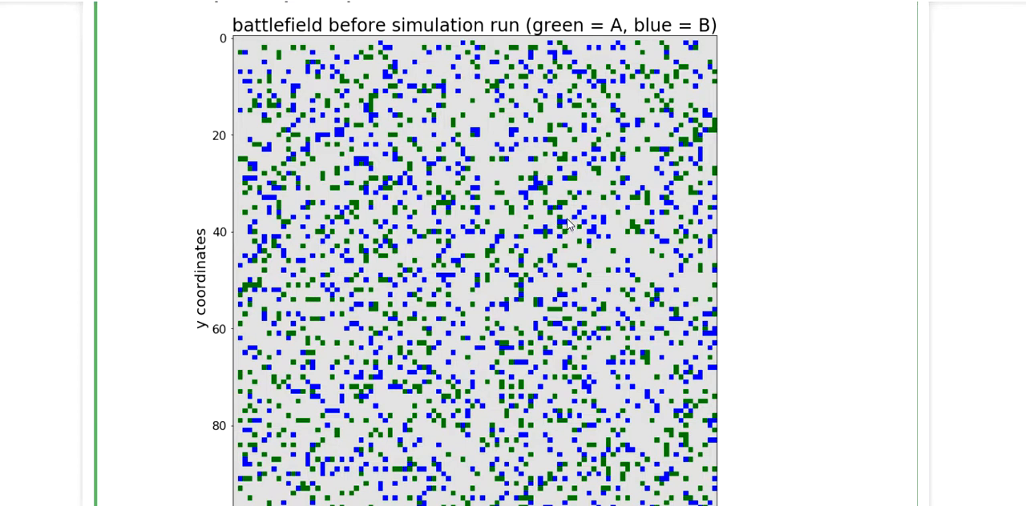
{"action": "mouse_move", "coordinate": [583, 230]}
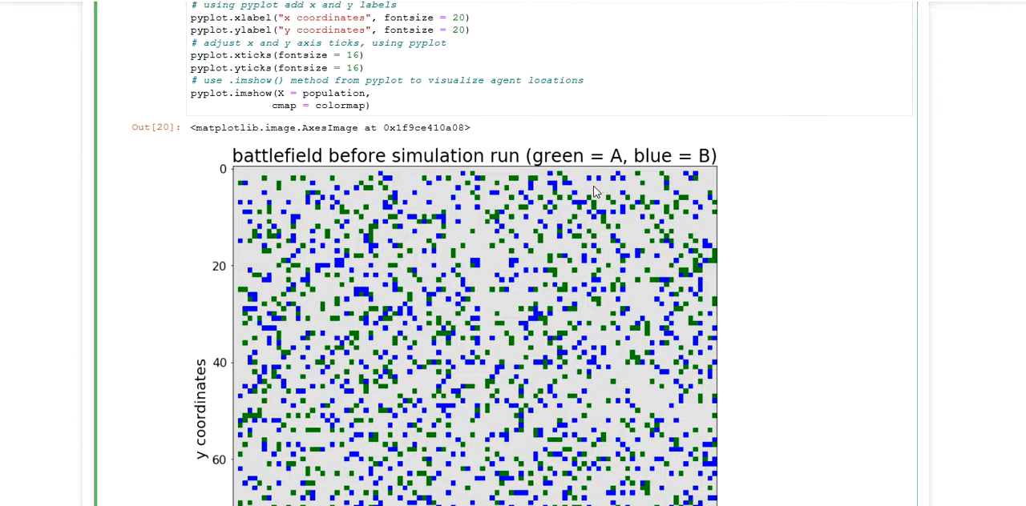
{"action": "scroll", "scroll_direction": "down", "scroll_amount": 3}
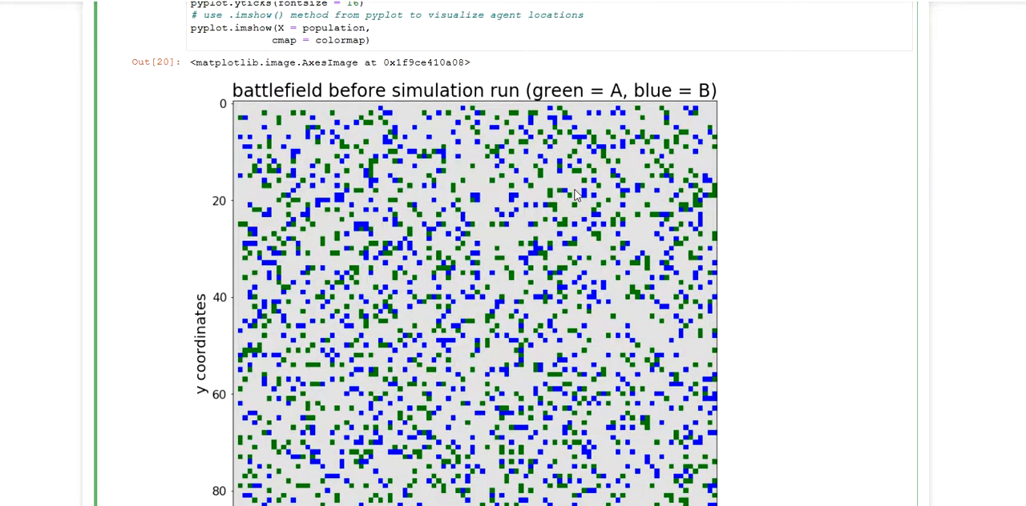
{"action": "scroll", "scroll_direction": "down", "scroll_amount": 3}
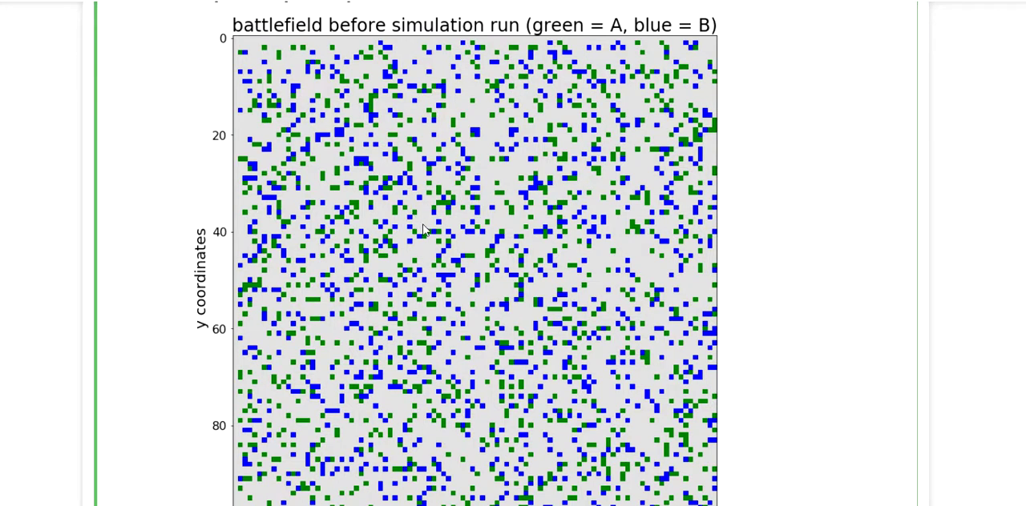
{"action": "mouse_move", "coordinate": [445, 226]}
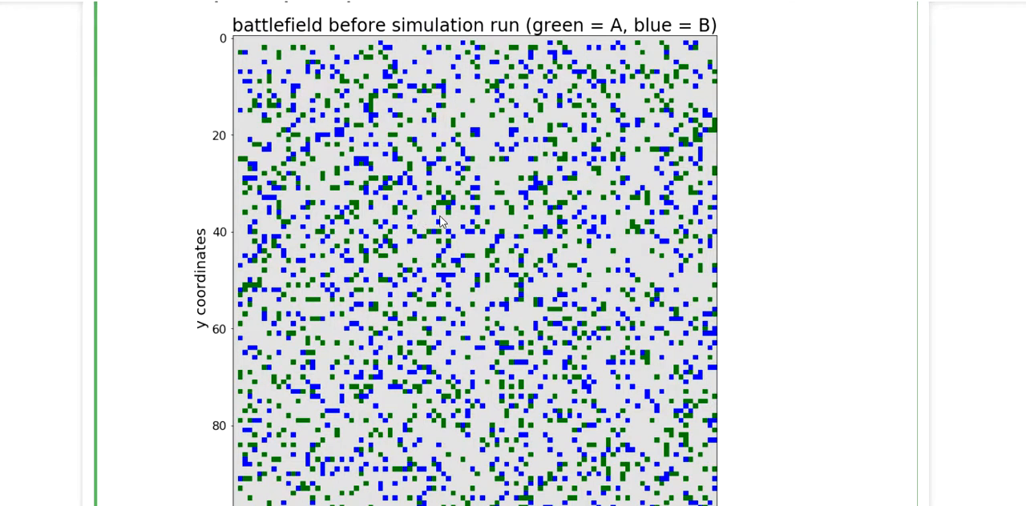
{"action": "mouse_move", "coordinate": [481, 233]}
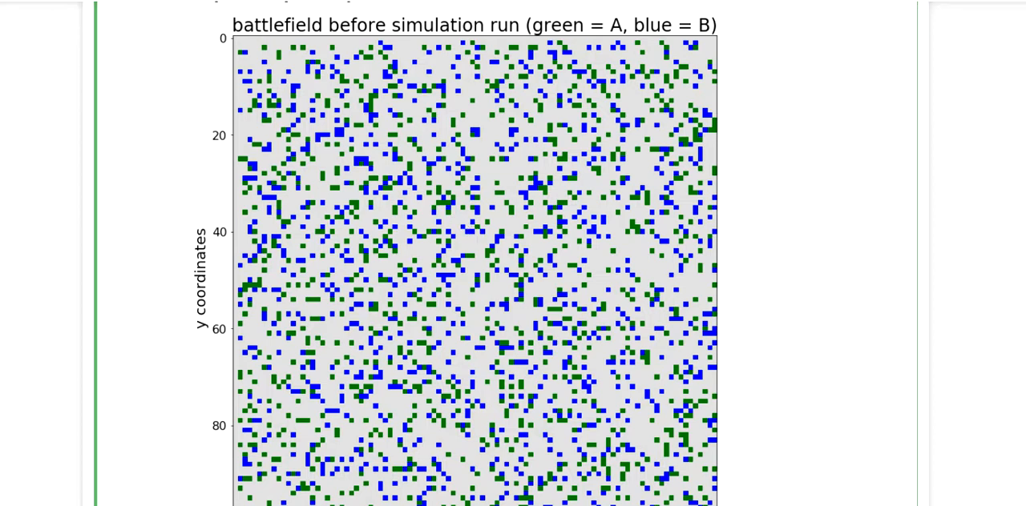
{"action": "mouse_move", "coordinate": [625, 427]}
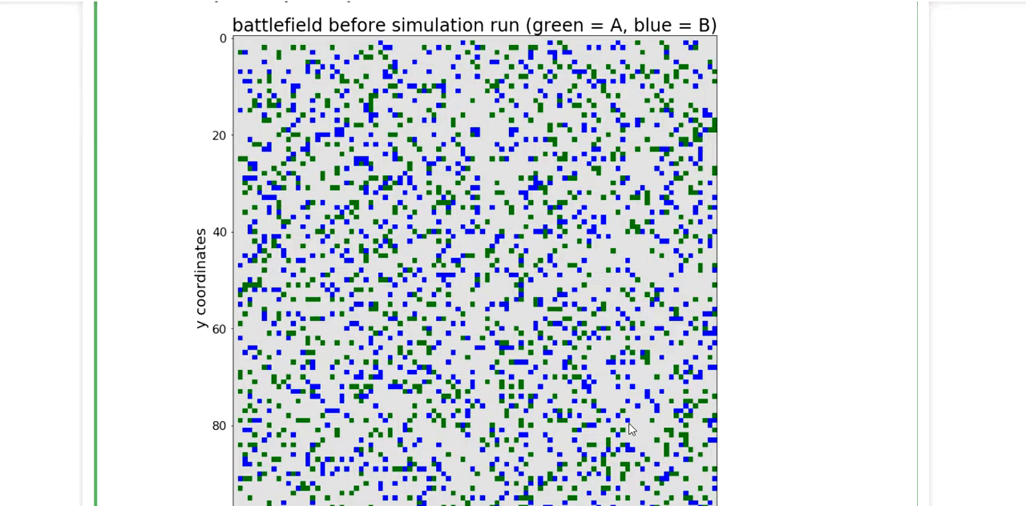